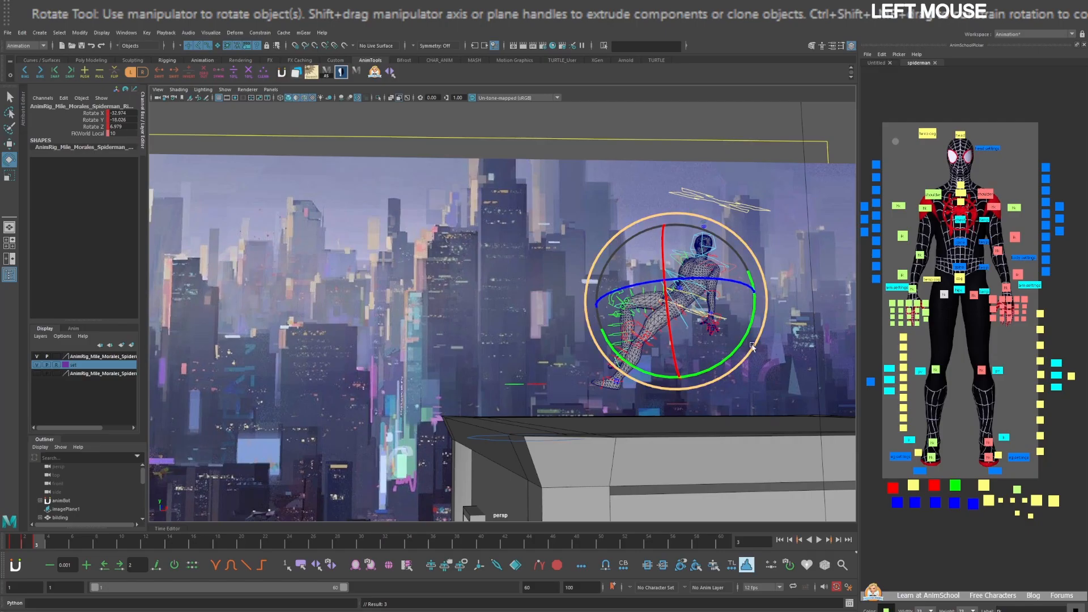
Change the scene playback rate from 12 to 24 fps and save the scene under a new name
drag(753, 347, 702, 309)
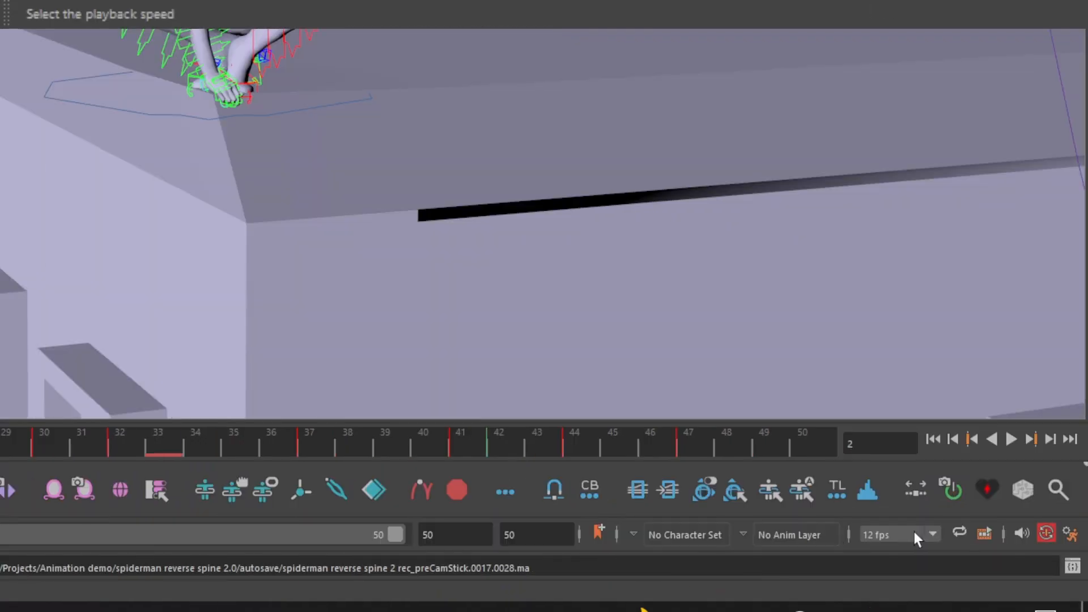
click(932, 534)
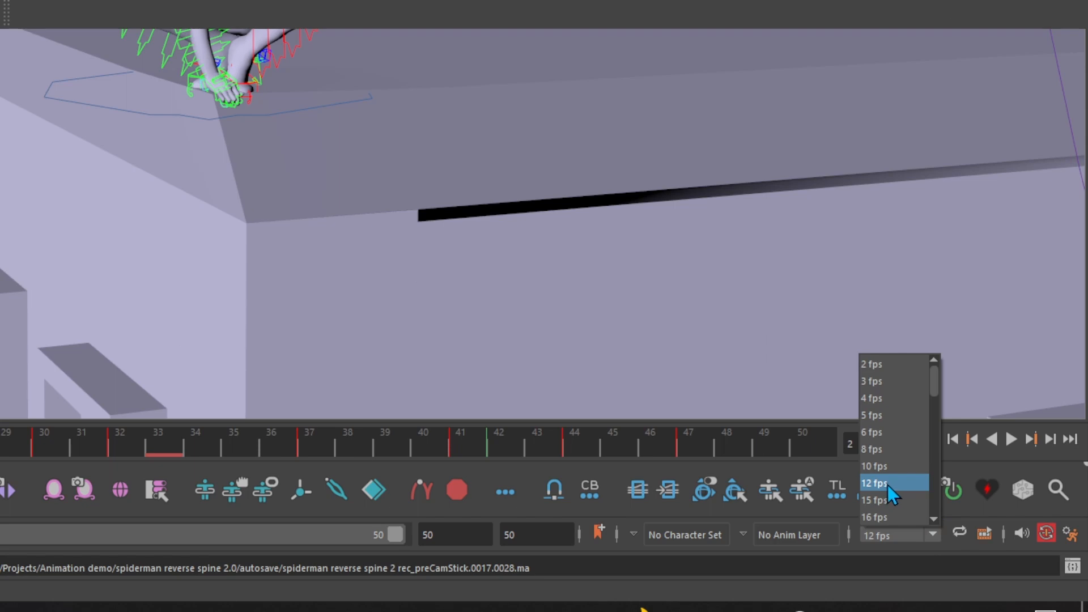
click(14, 37)
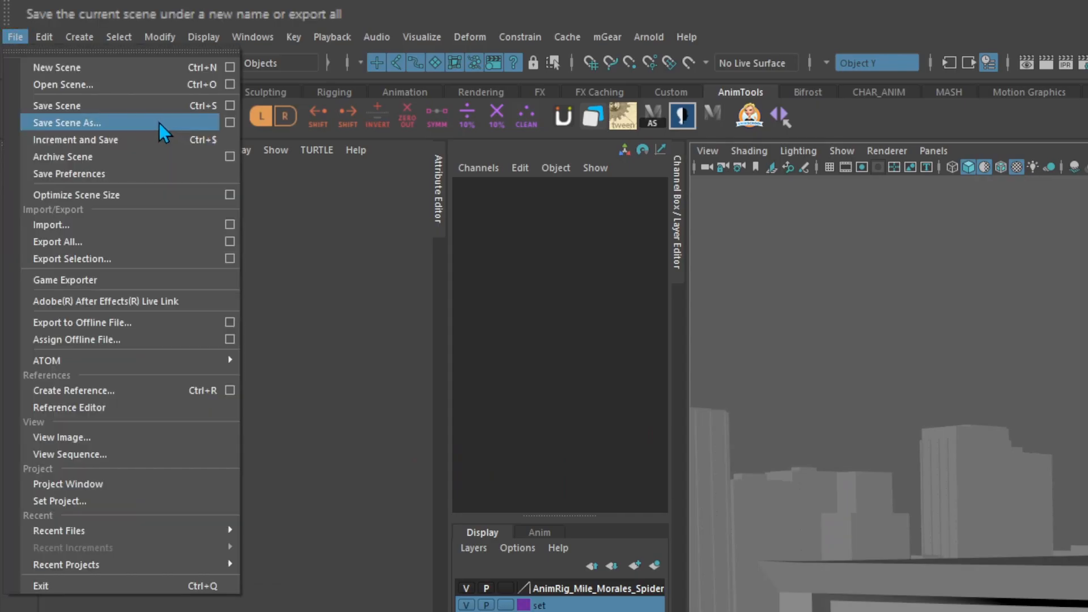
click(68, 123)
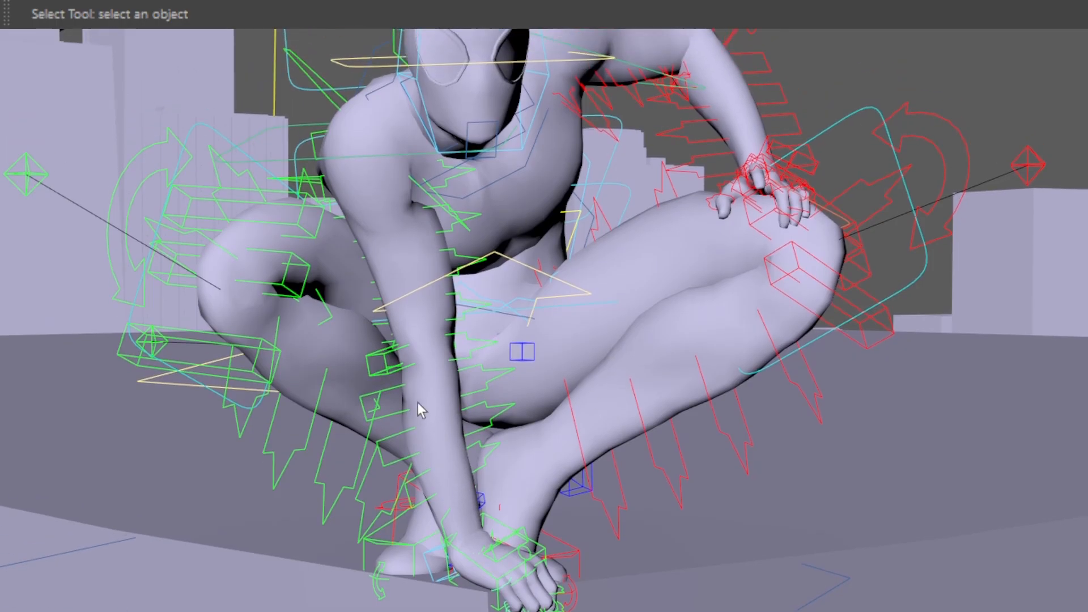
Marquee-select Spider-Man's rig controls, bake them on ones, and share key times across them
drag(416, 408, 534, 415)
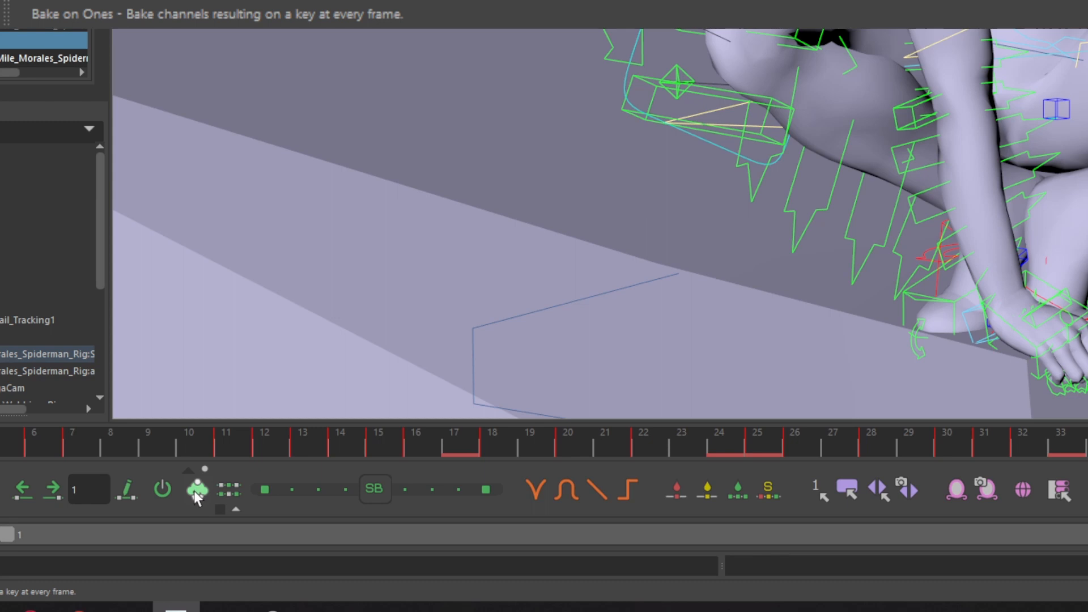
click(197, 489)
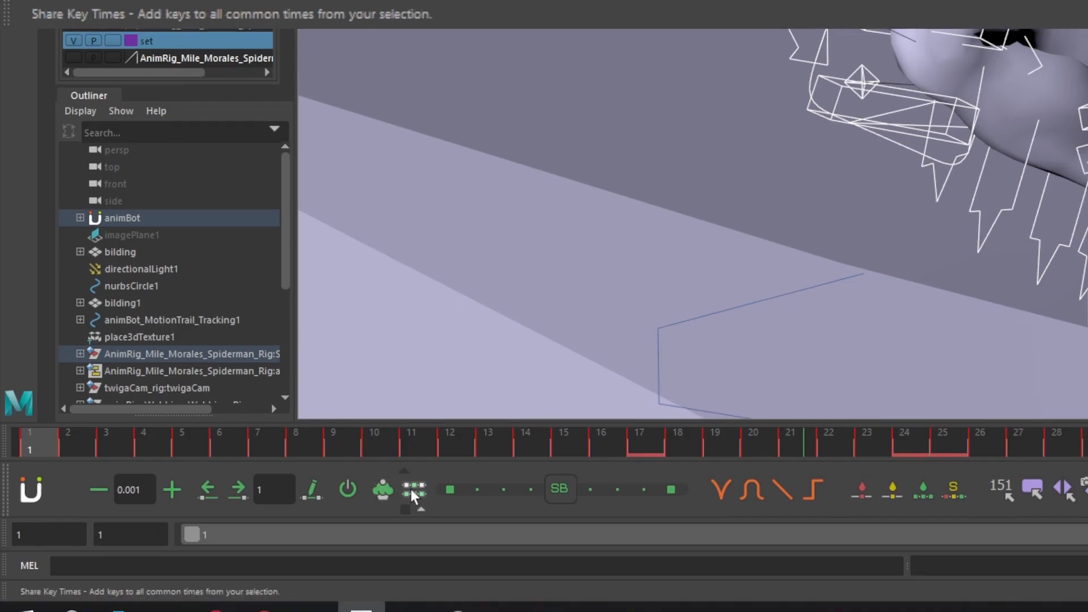
click(413, 489)
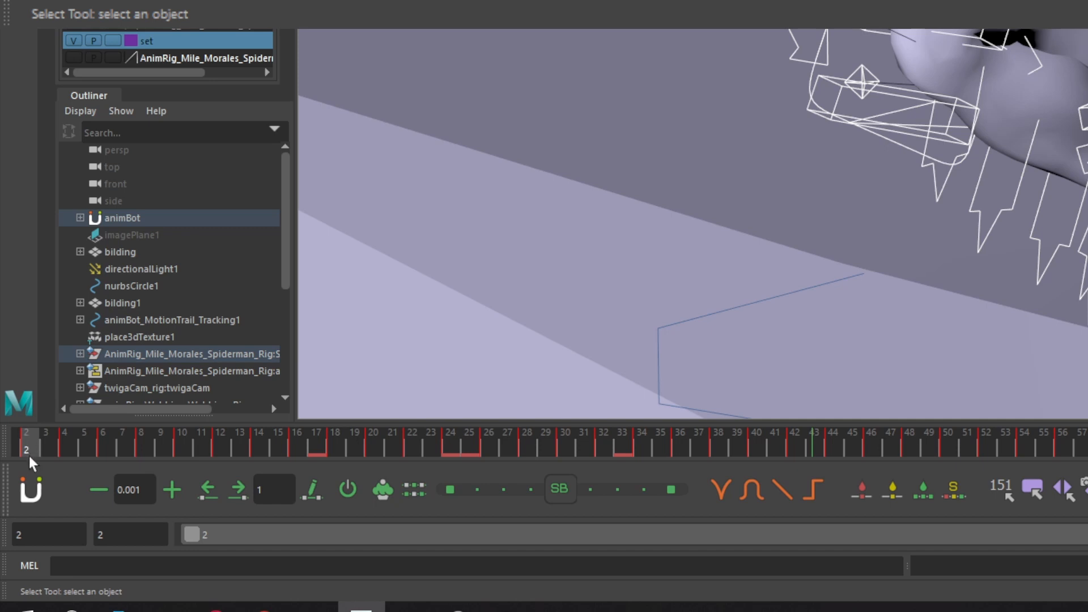
Set the current frame to 2 on the time slider
click(816, 491)
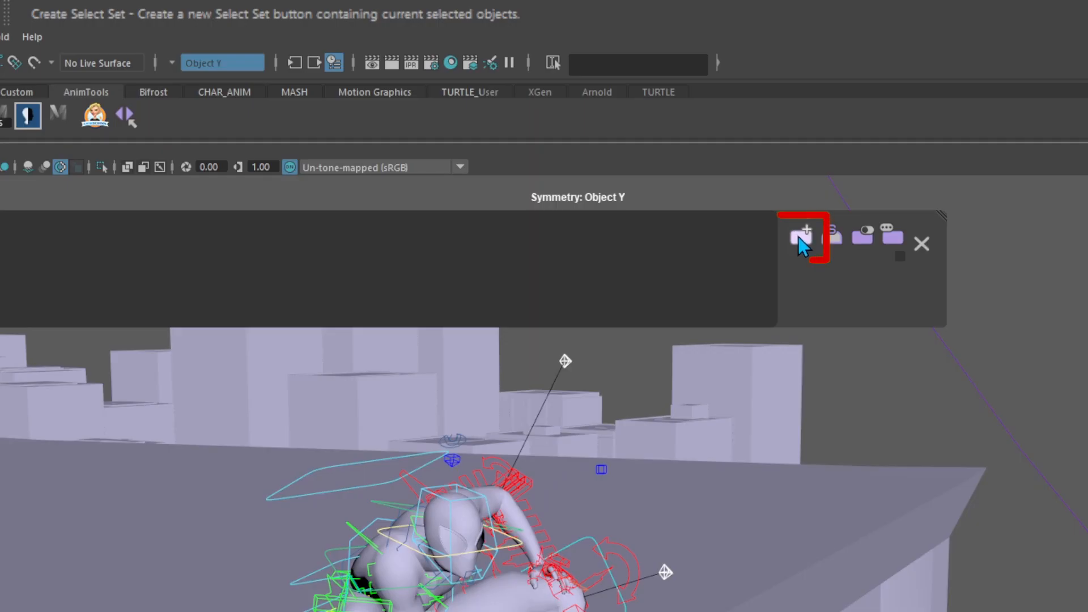
Store the selected controls as an AnimBot selection set and copy their world-space transforms over the playback range
click(801, 235)
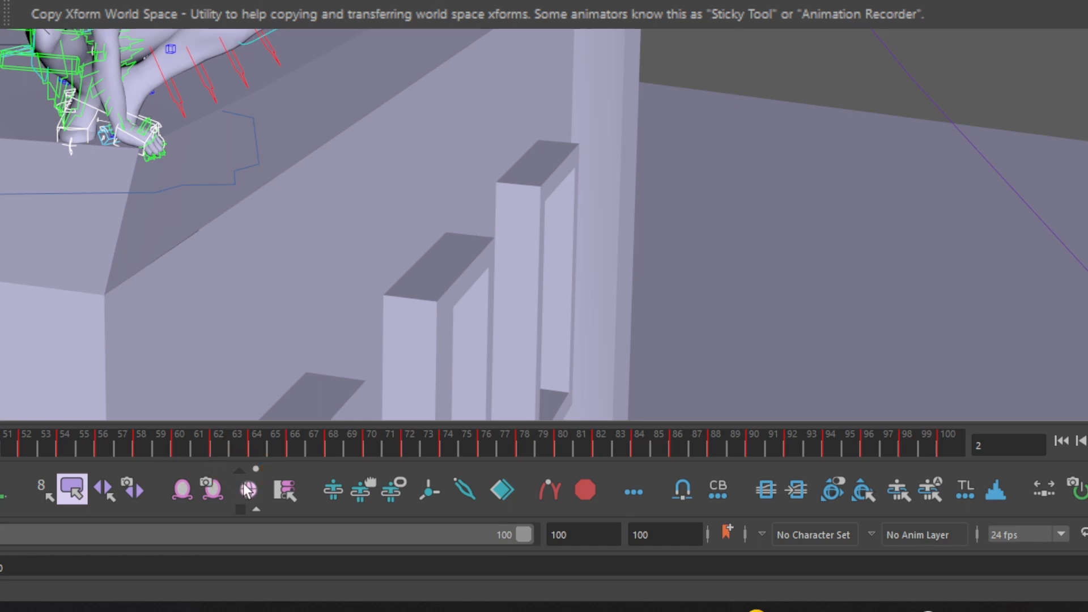
click(248, 490)
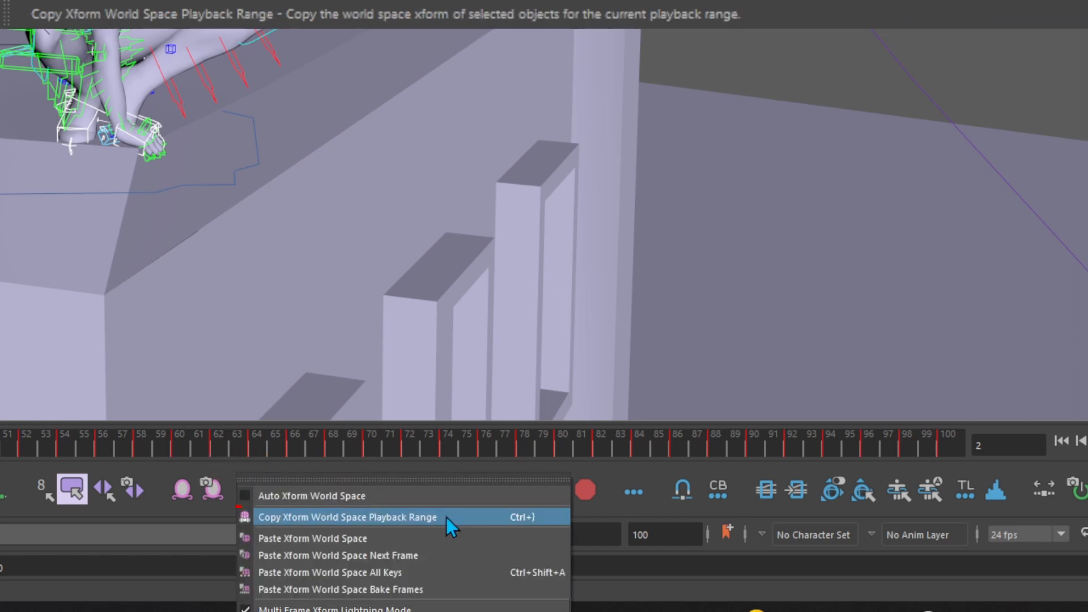
mouse_move(445, 528)
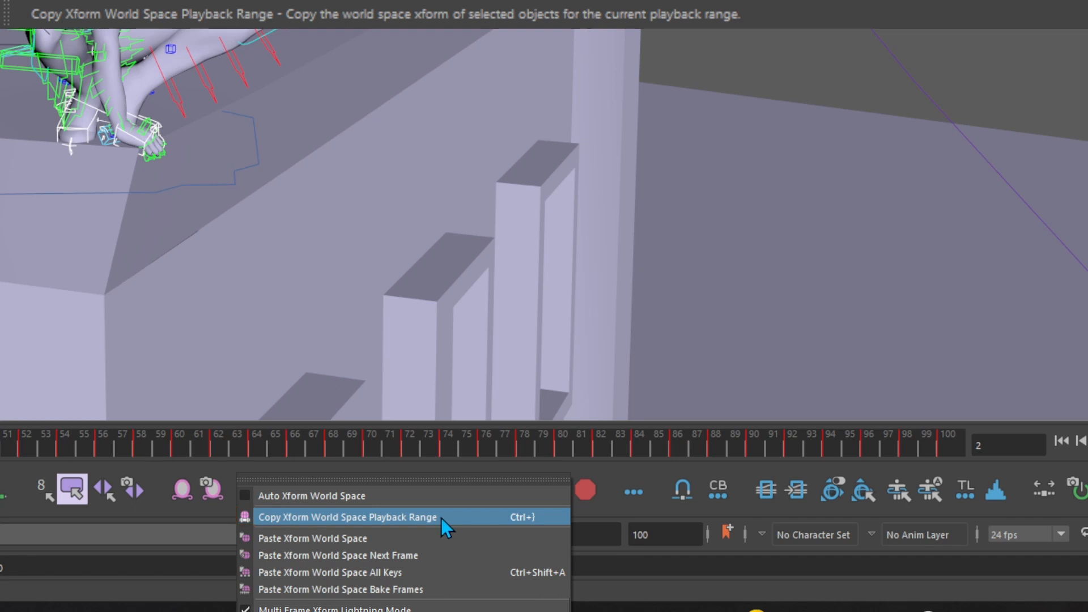
click(347, 516)
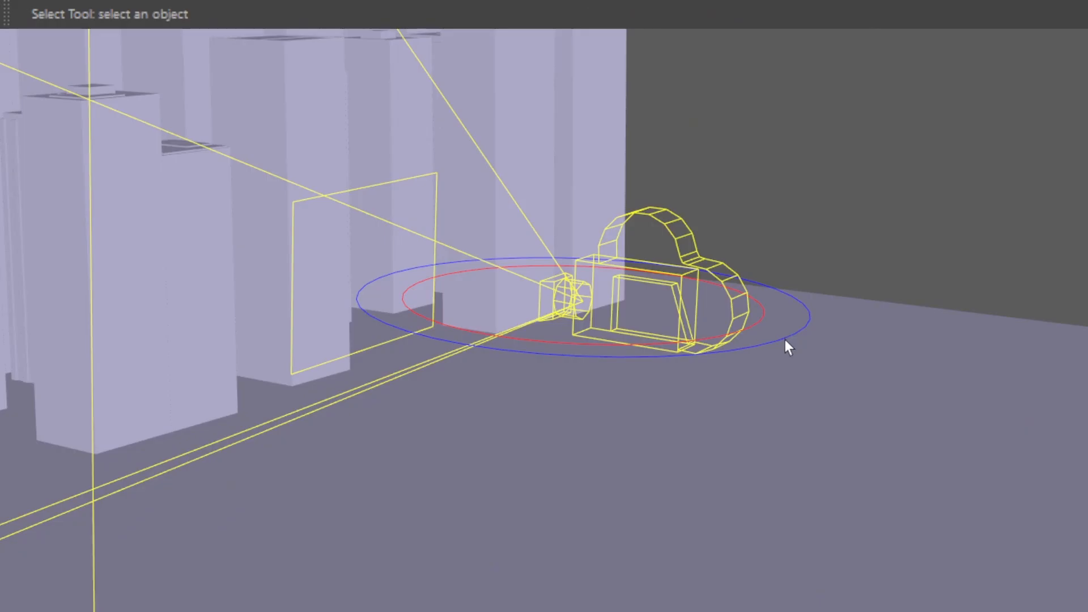
Parent-constrain Spider-Man's world control to the camera rig with Maintain offset on
click(788, 347)
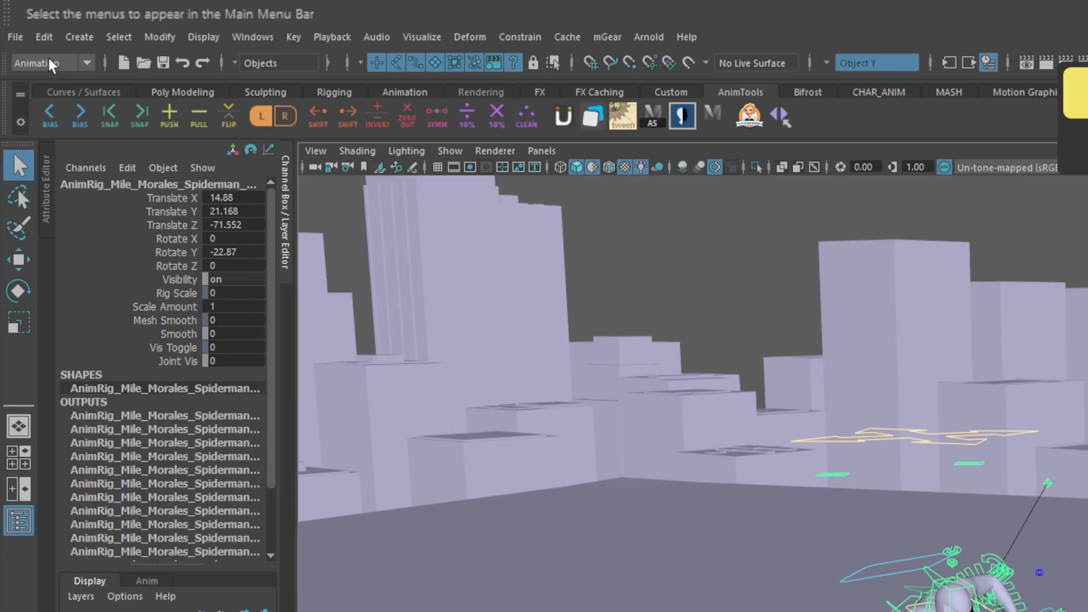
click(49, 62)
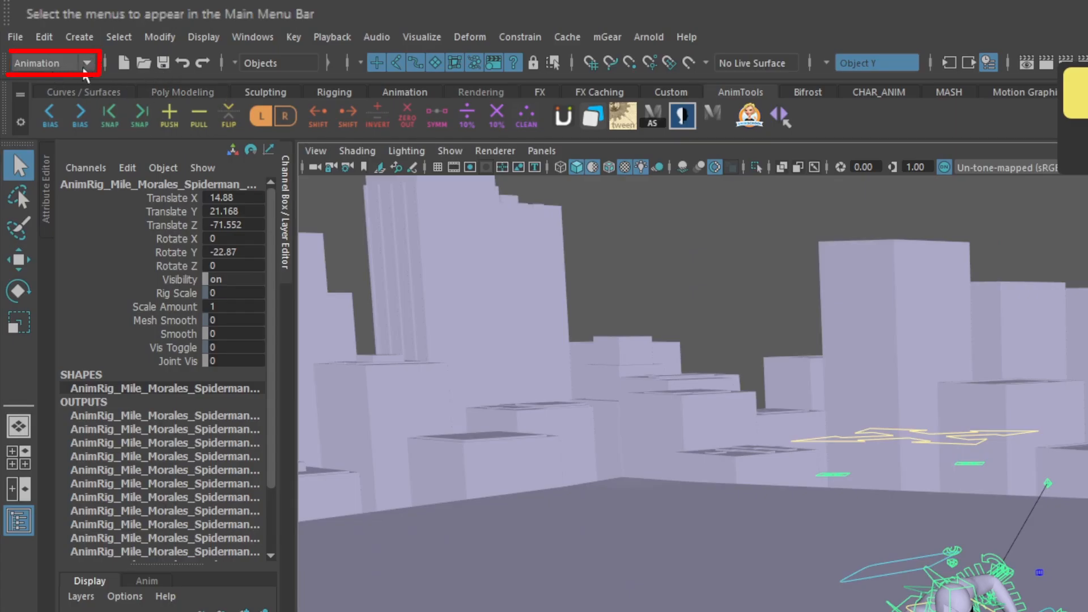
click(519, 37)
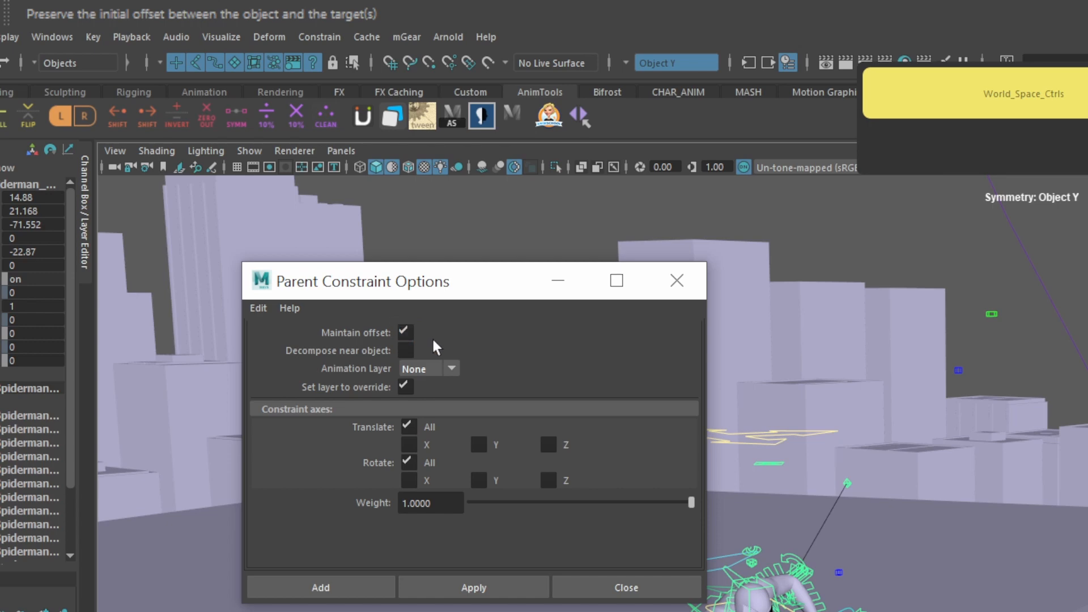
click(625, 587)
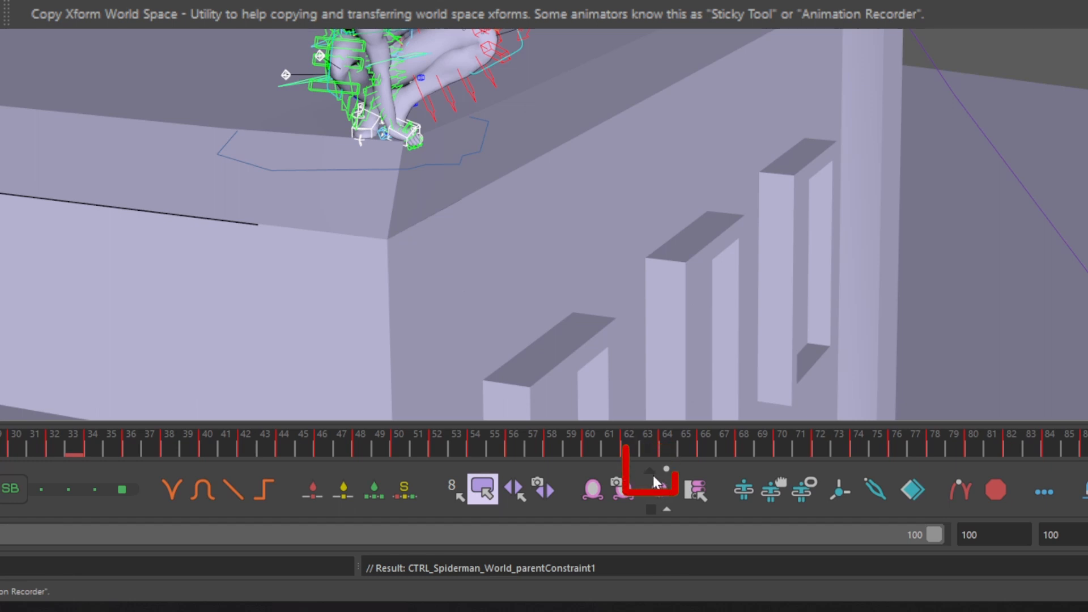
Paste the world-space transforms onto all keys and set the timeline keys to stepped tangents
click(651, 490)
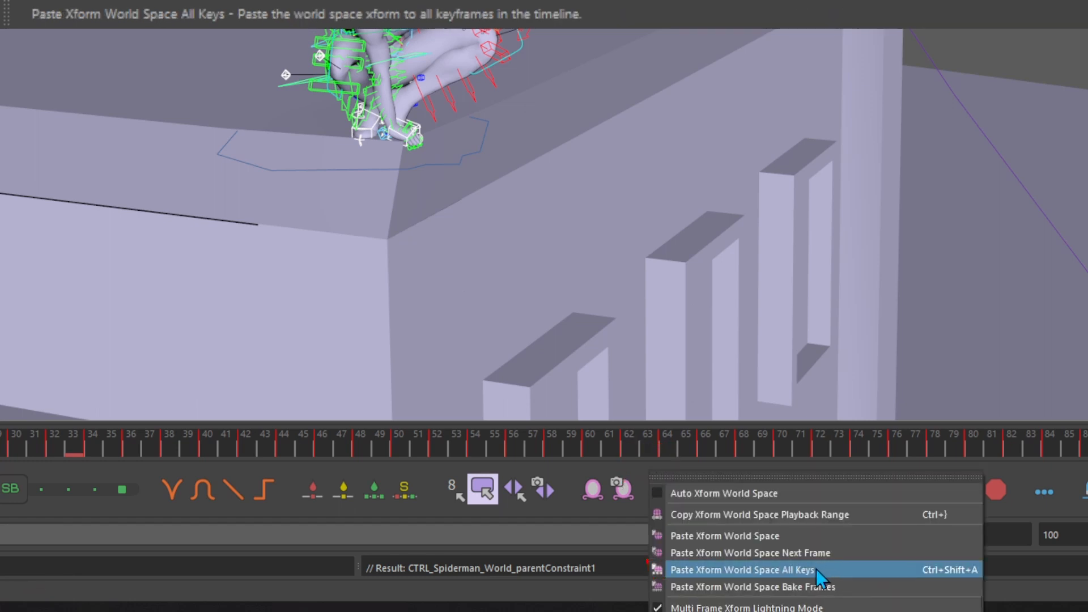
click(743, 569)
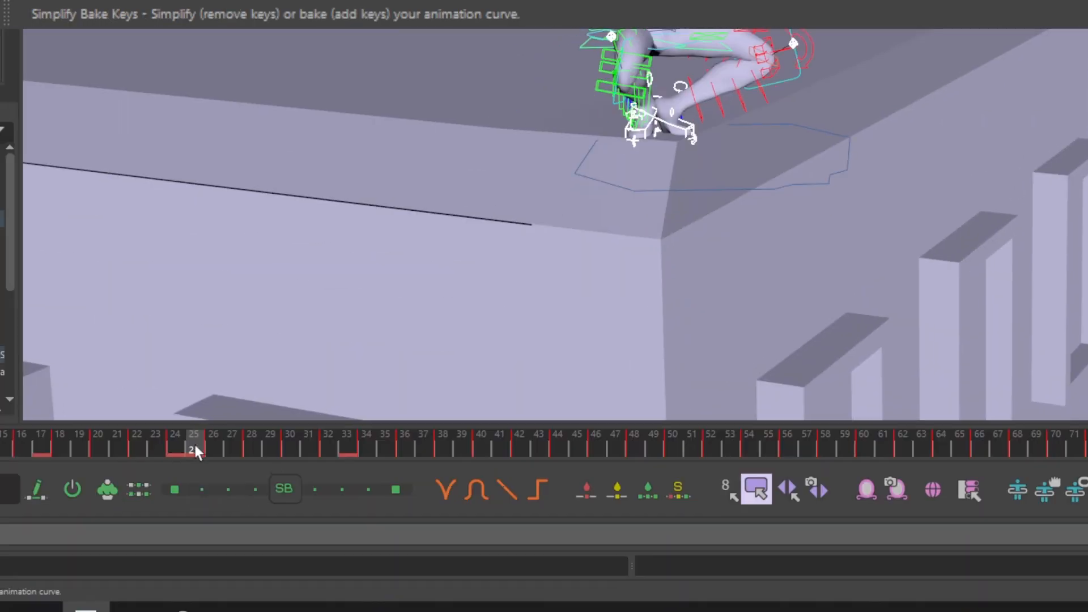
click(538, 490)
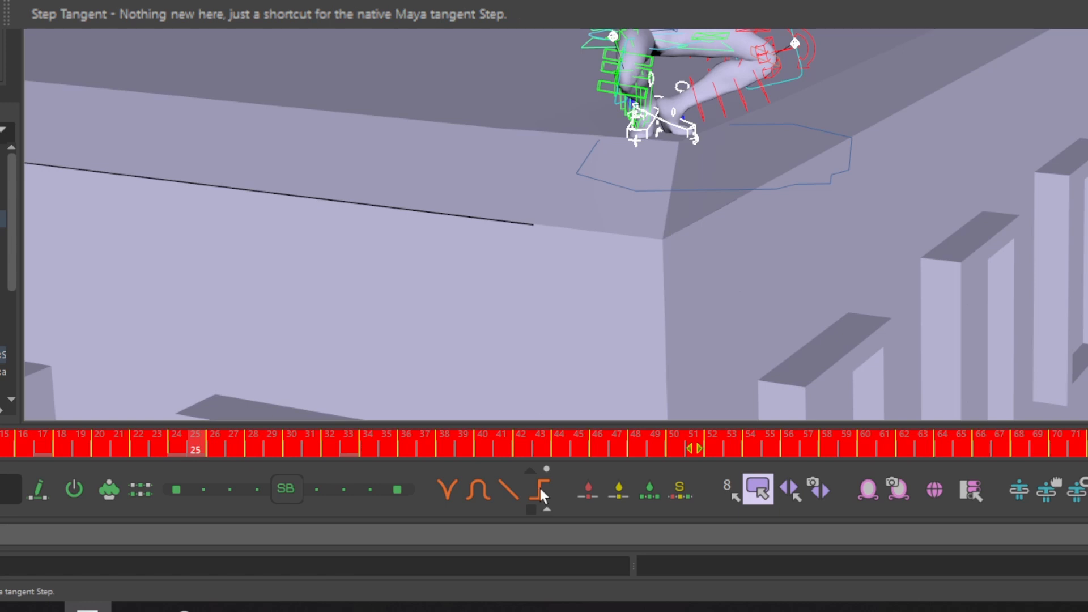
click(538, 490)
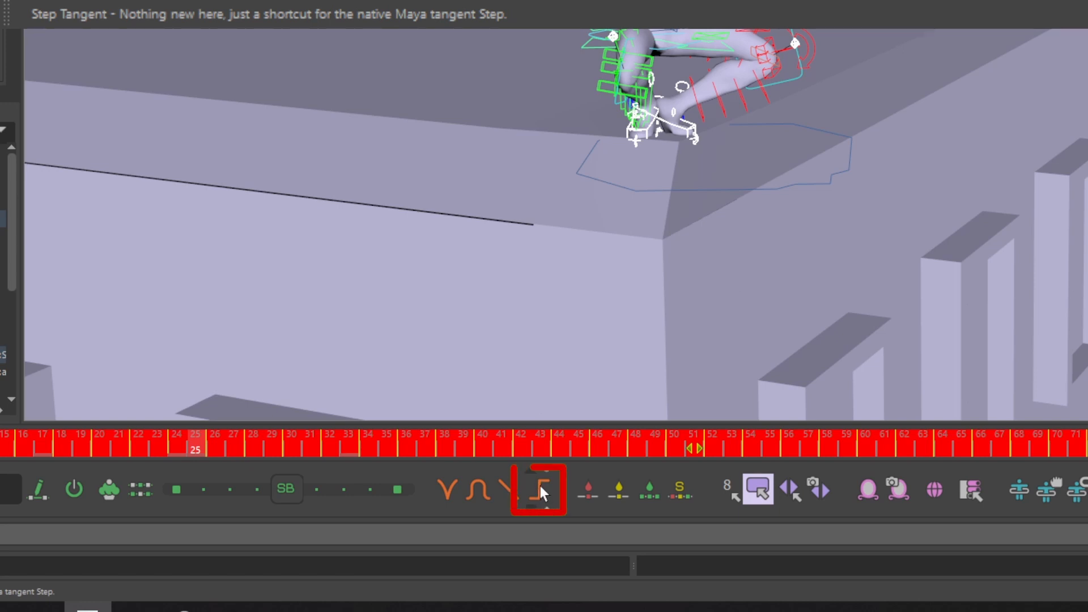